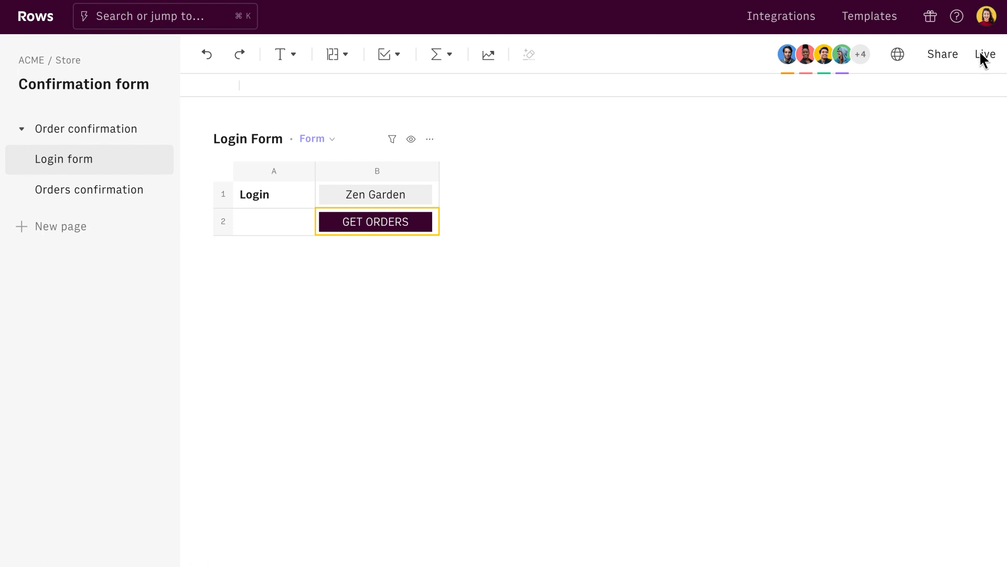
Run the form as a live app and tick the Confirmation checkbox for Zen Garden orders
{"action": "left_click", "coordinate": [987, 54]}
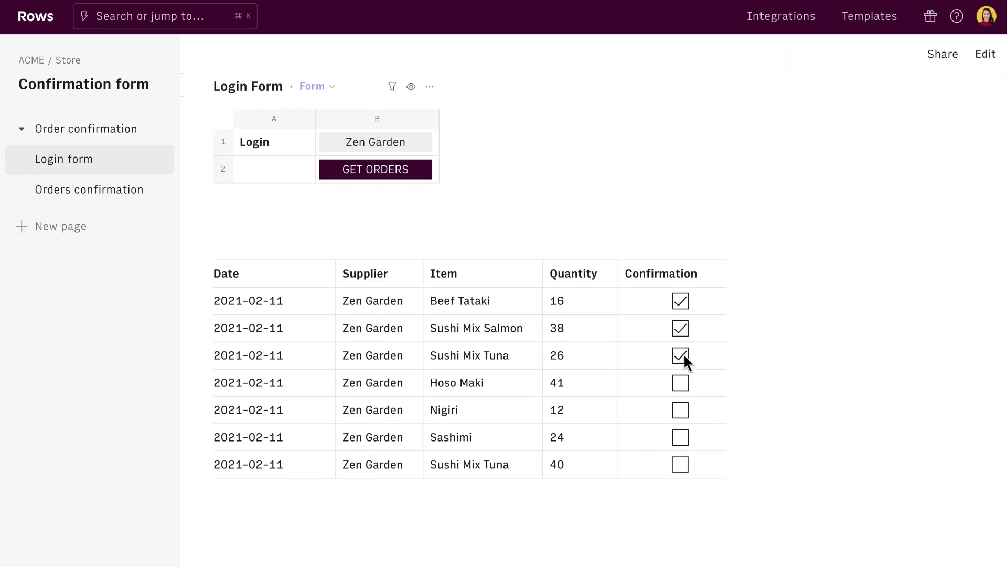
{"action": "left_click", "coordinate": [680, 382]}
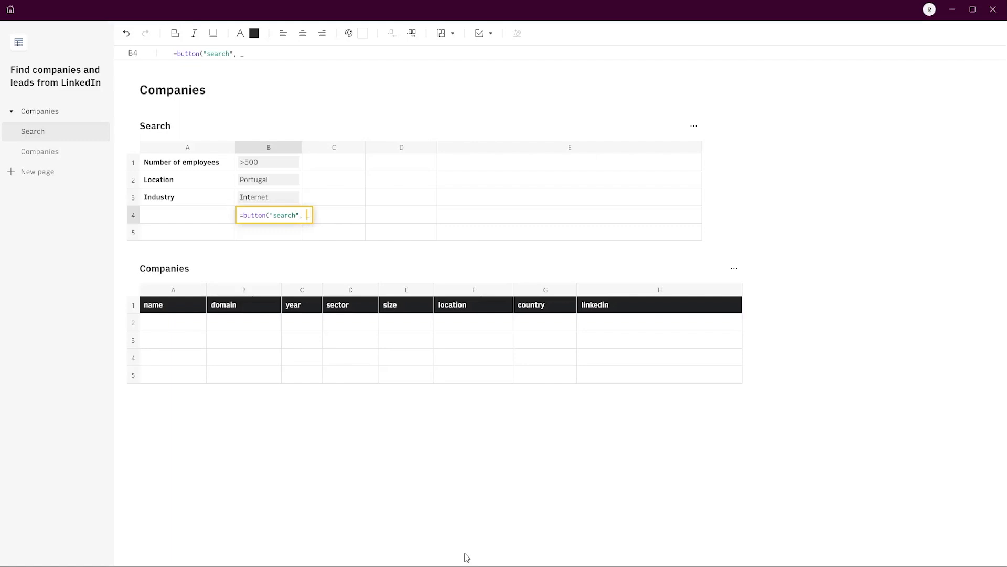
Type the overwrite(search_companies(B1,B2,B3)) button formula in B4 and run the search
{"action": "type", "text": "overwrite(search"}
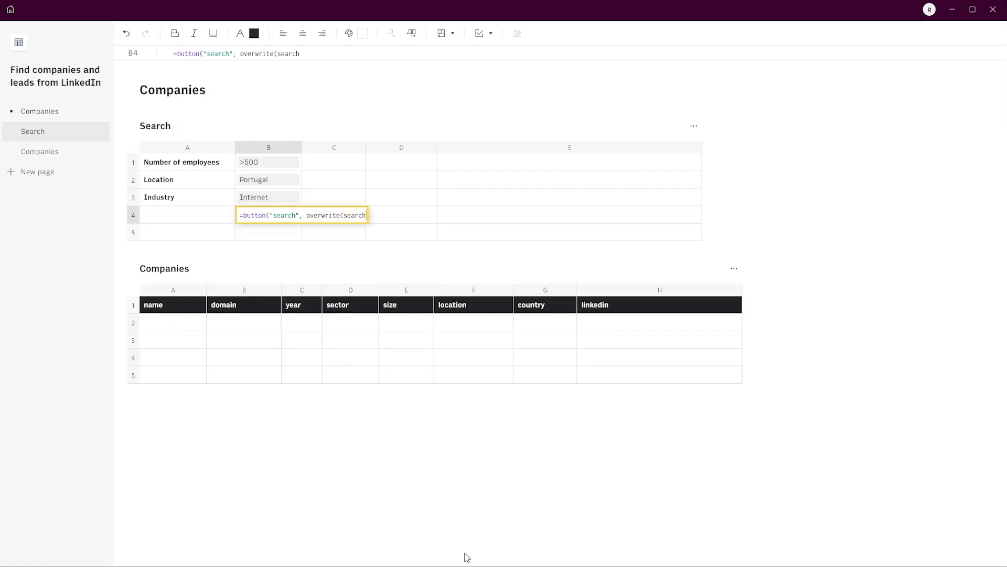
{"action": "type", "text": "_companies(B1,B2,"}
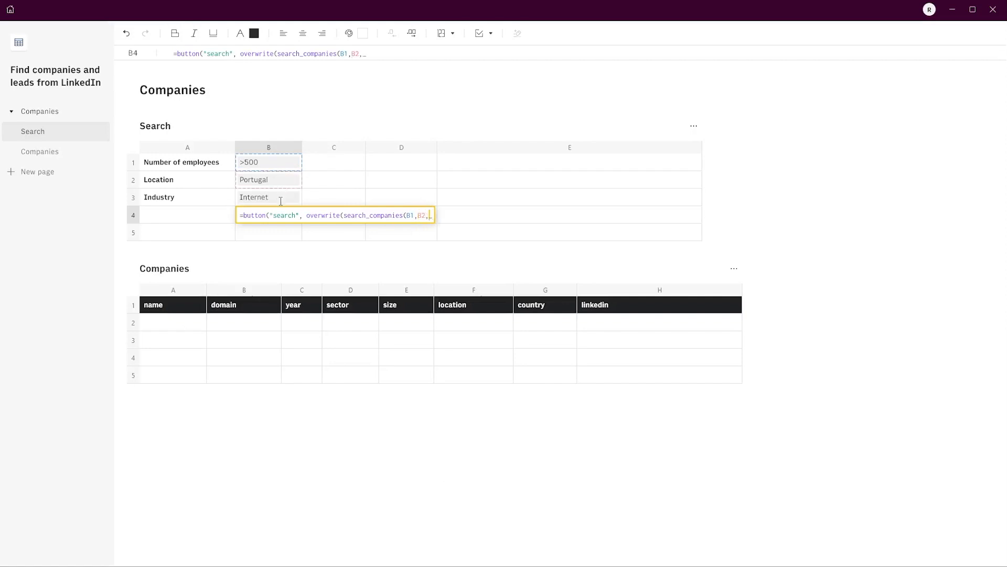
{"action": "type", "text": "B3)"}
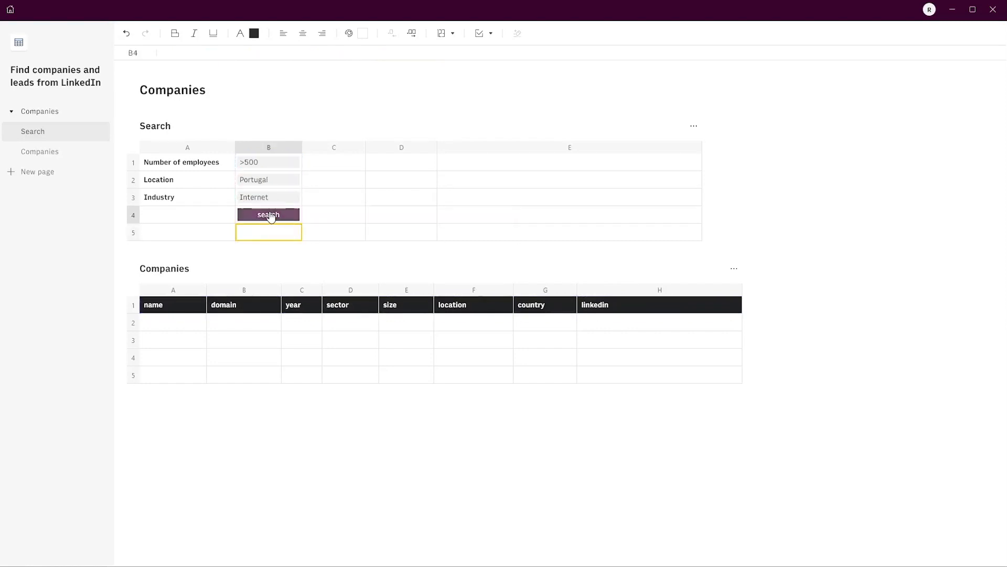
{"action": "left_click", "coordinate": [269, 214]}
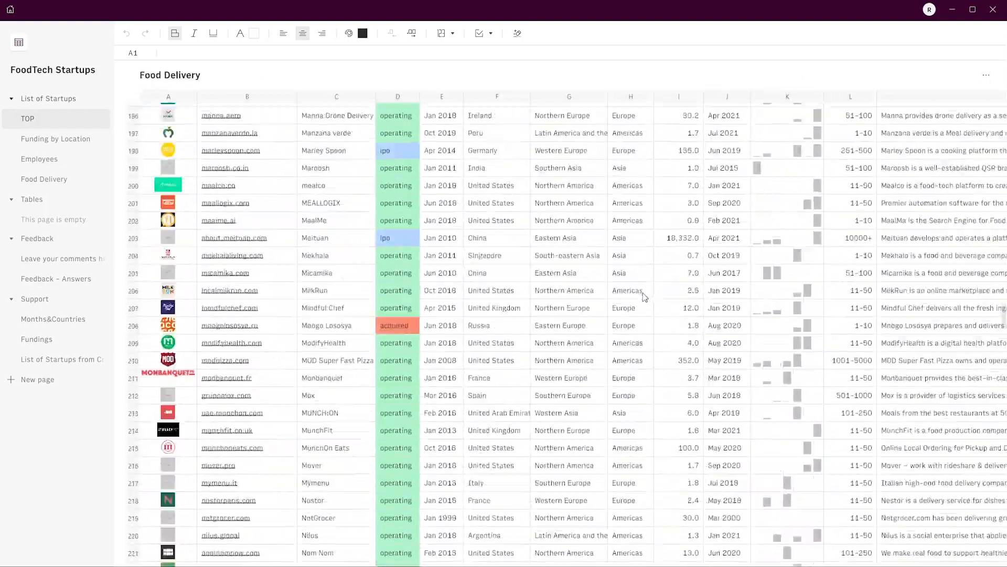
{"action": "scroll", "scroll_direction": "down", "scroll_amount": 3}
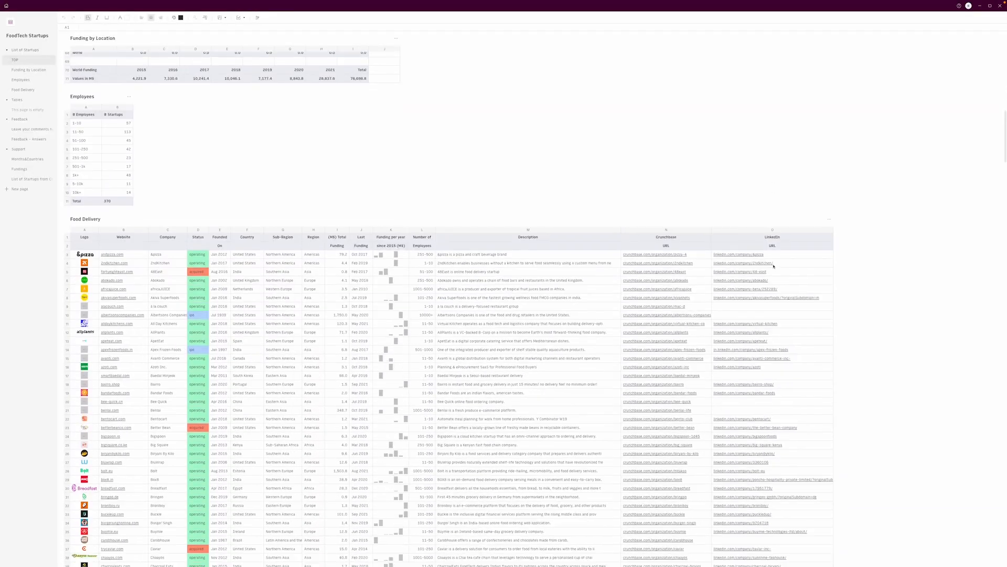
{"action": "scroll", "scroll_direction": "down", "scroll_amount": 3}
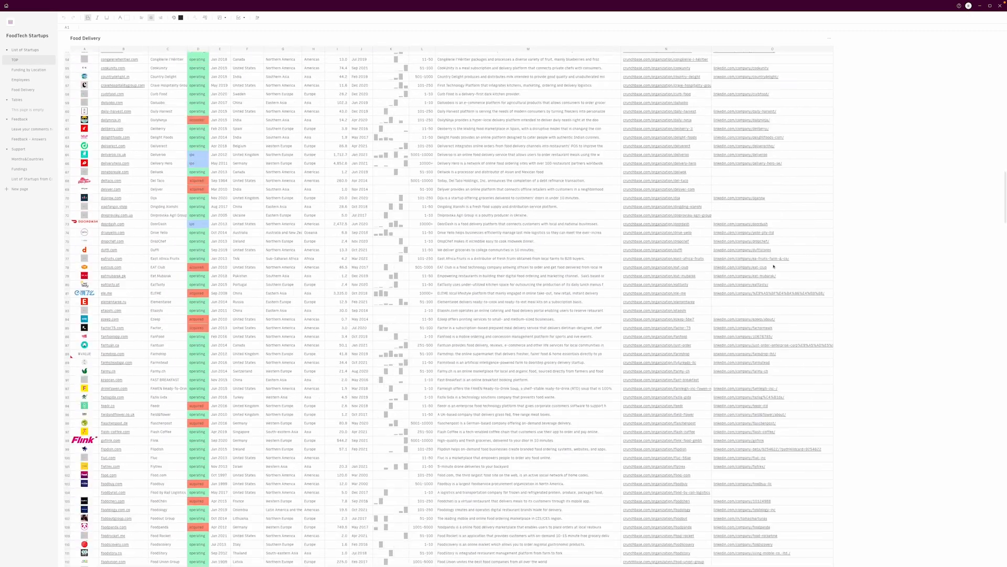
{"action": "scroll", "scroll_direction": "down", "scroll_amount": 3}
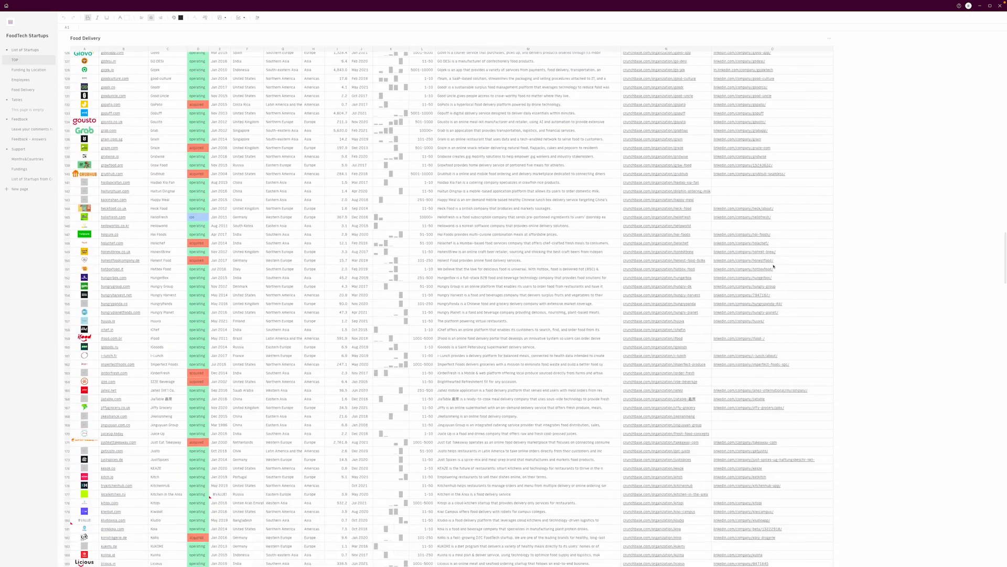
{"action": "scroll", "scroll_direction": "down", "scroll_amount": 3}
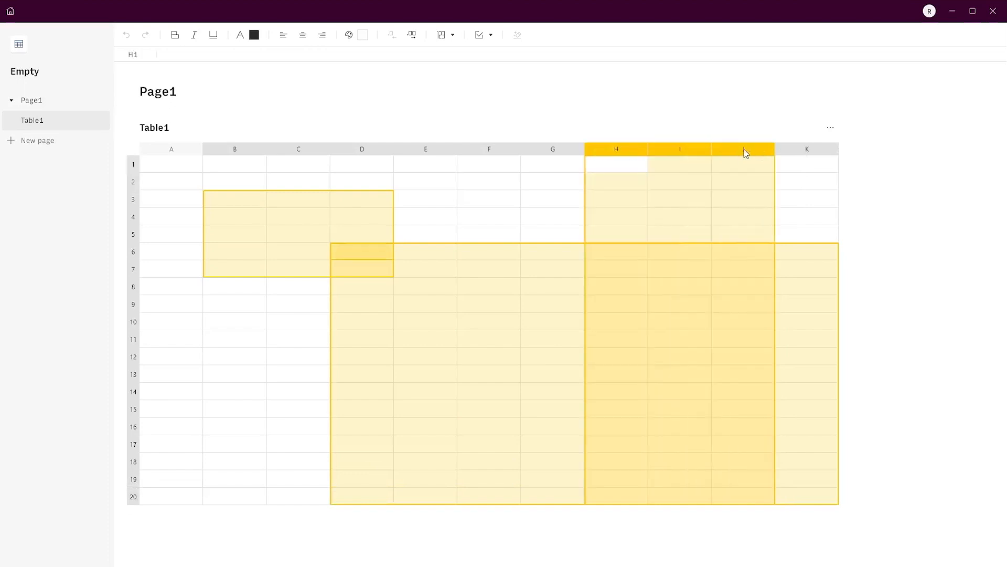
Select the Calculator's Tax Rate cell and start typing =vlookup
{"action": "left_click", "coordinate": [171, 234]}
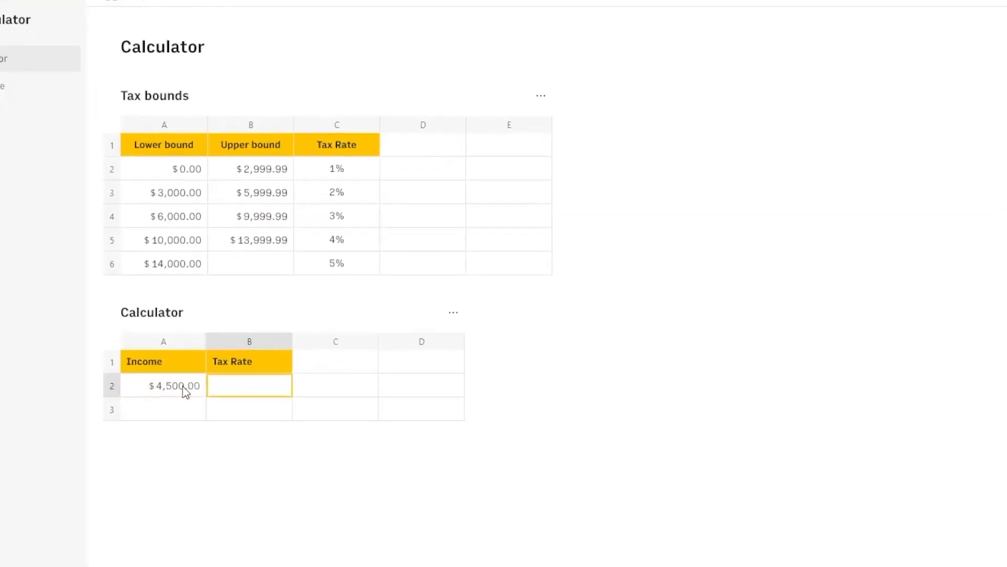
{"action": "type", "text": "=vlookup"}
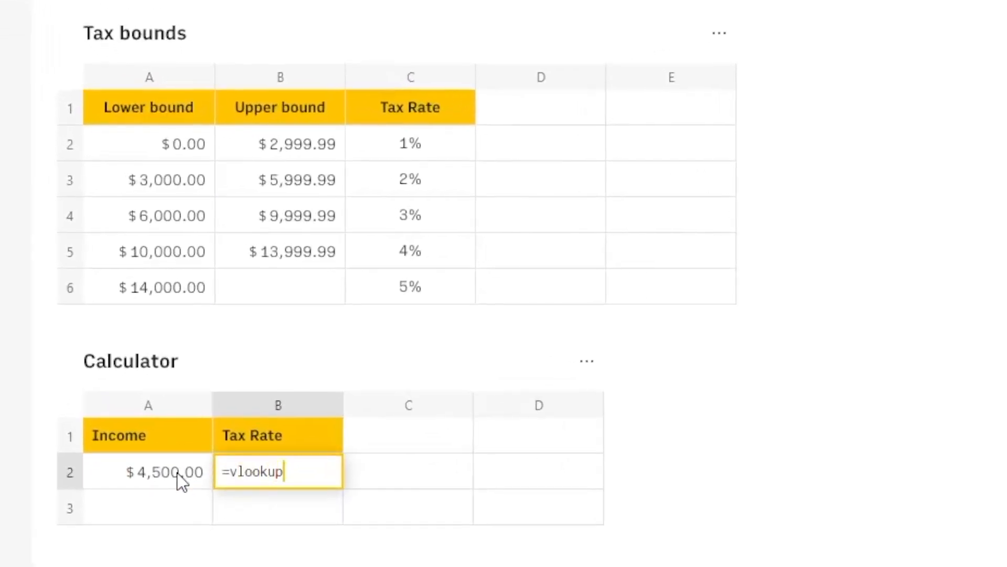